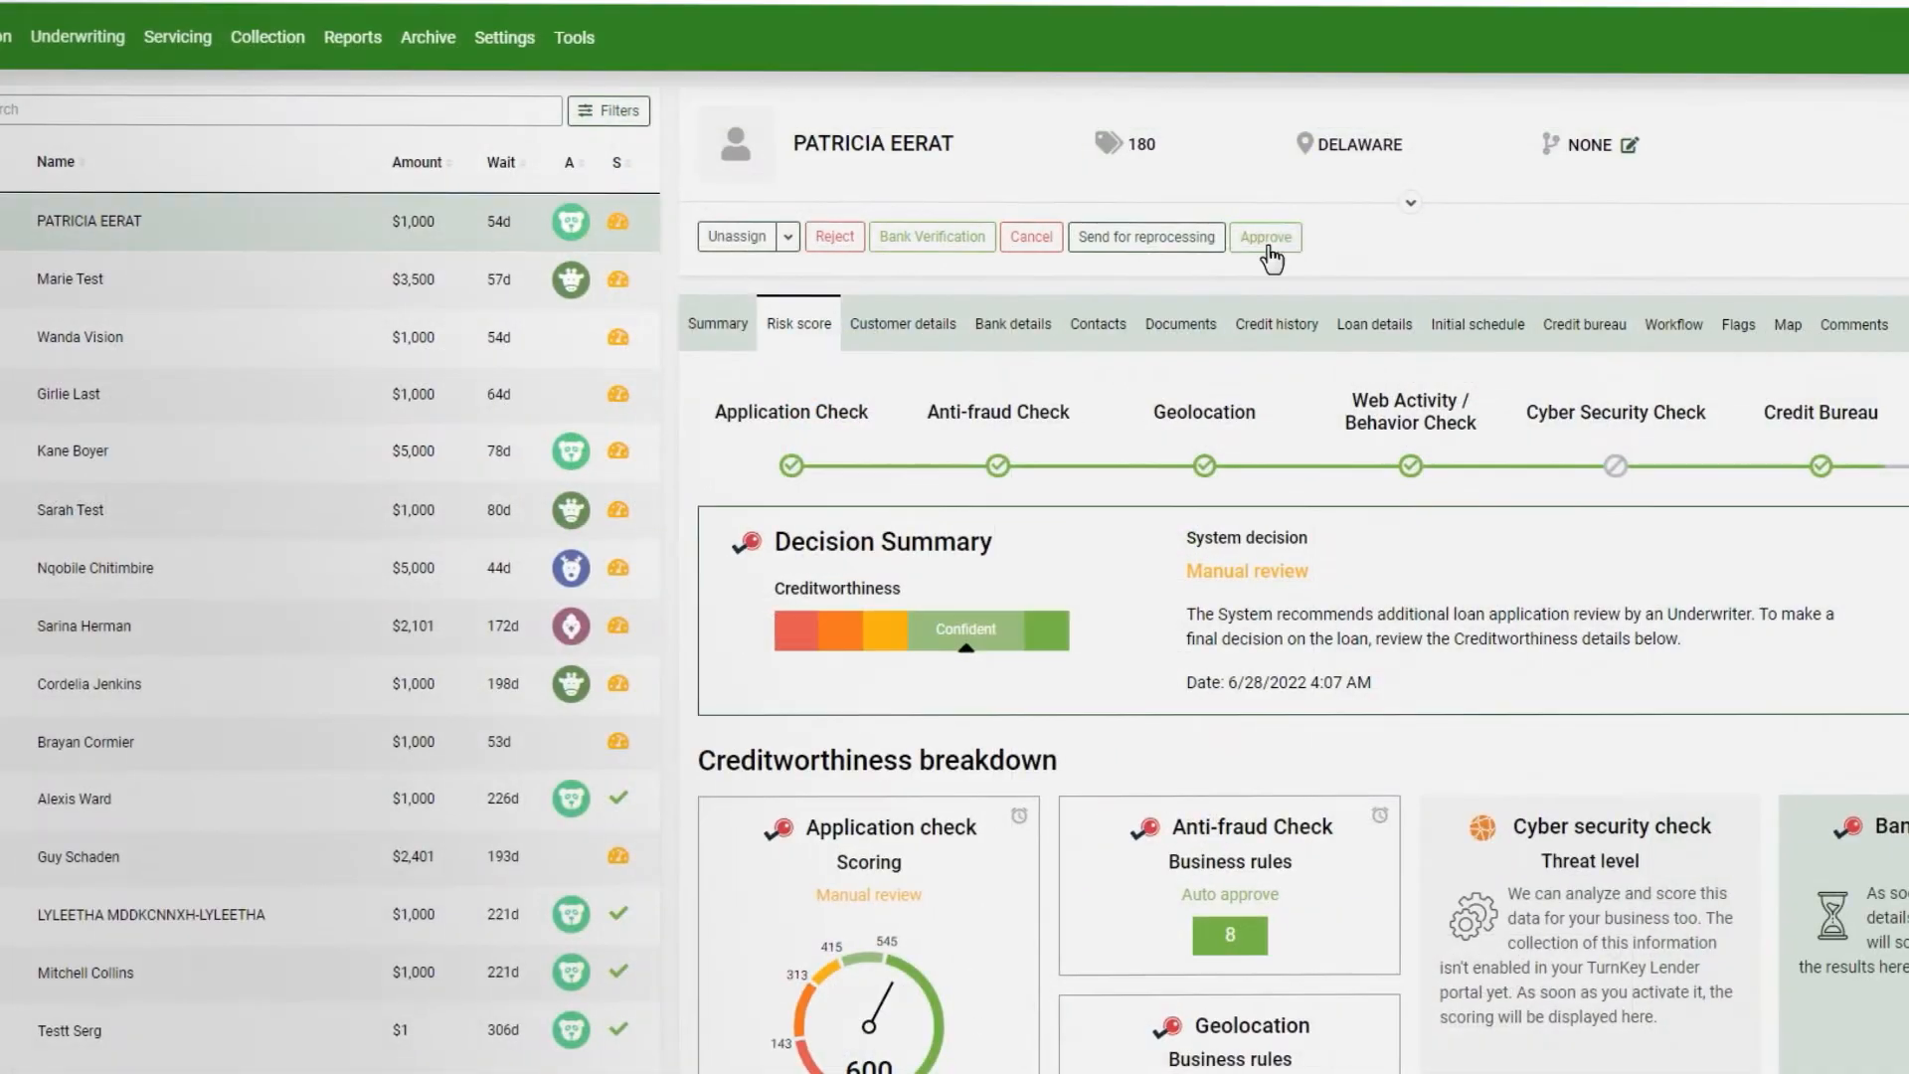
pyautogui.click(1264, 236)
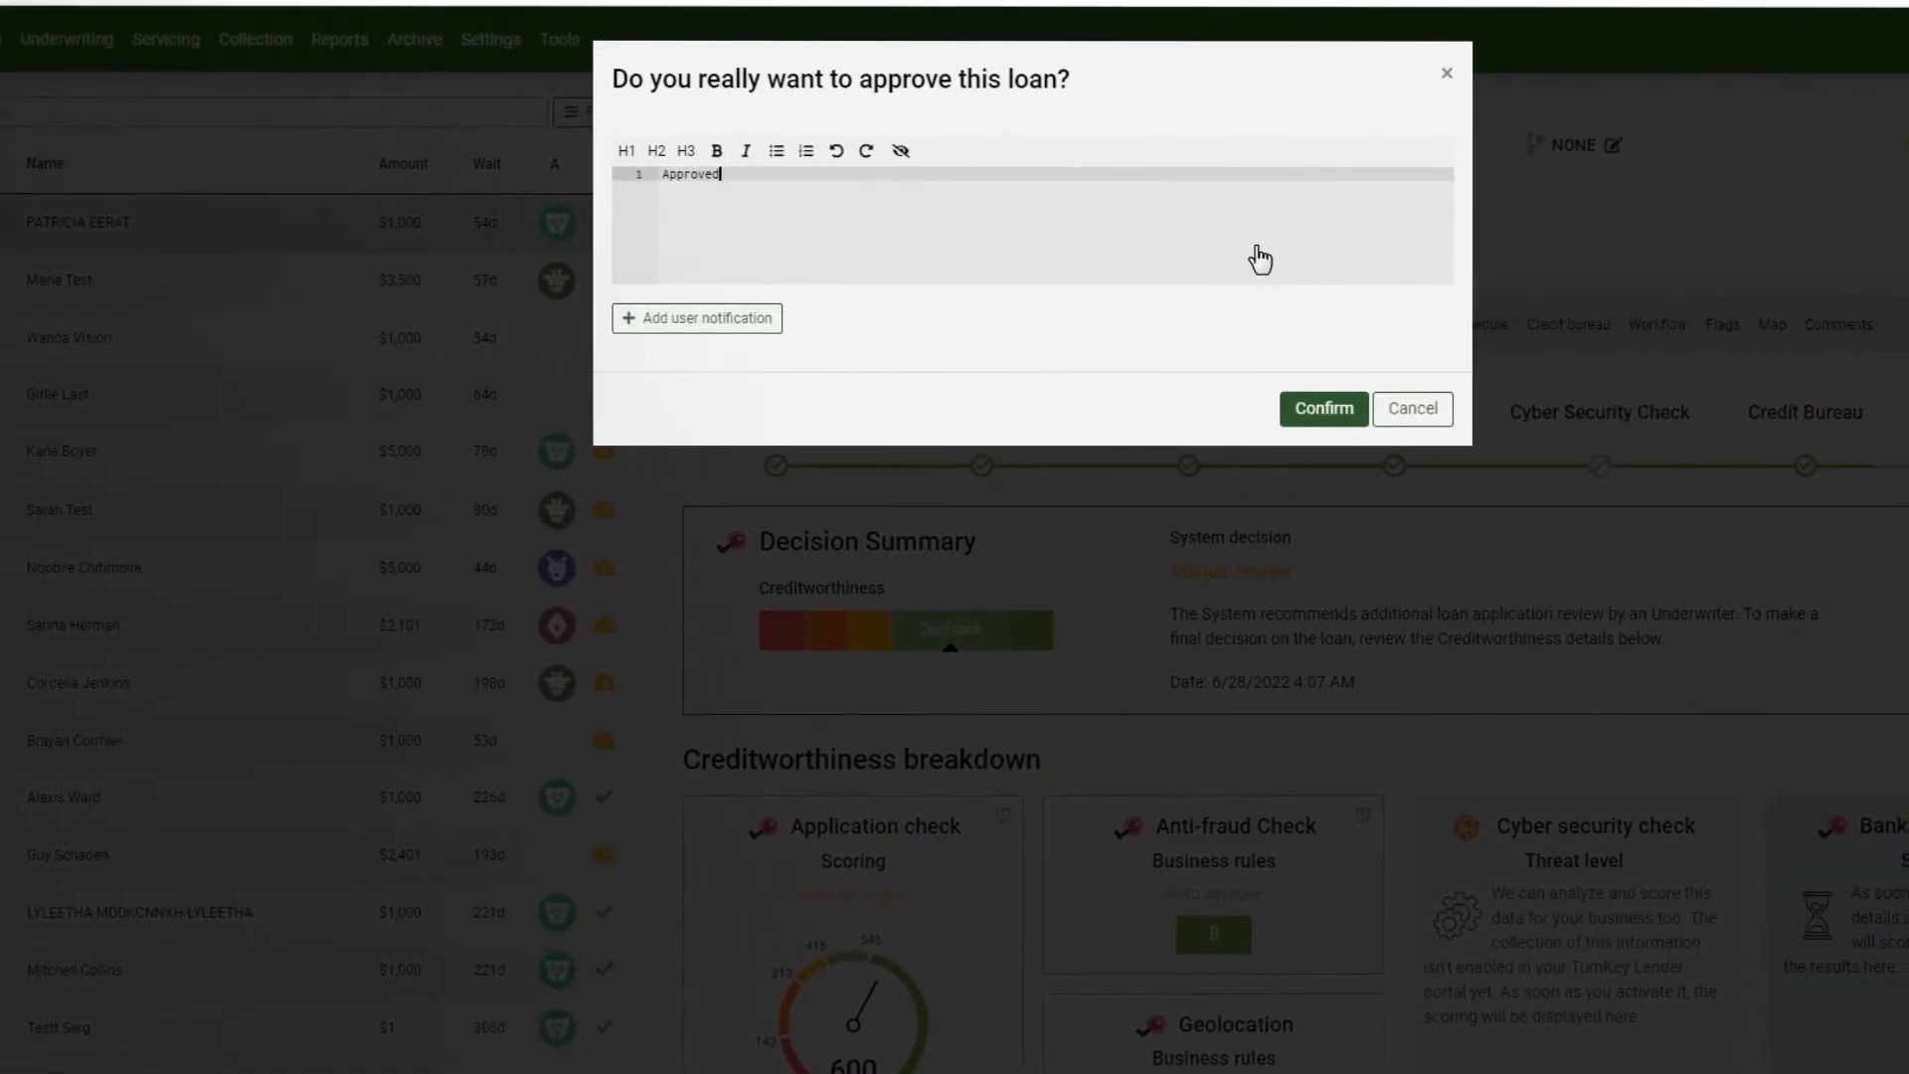